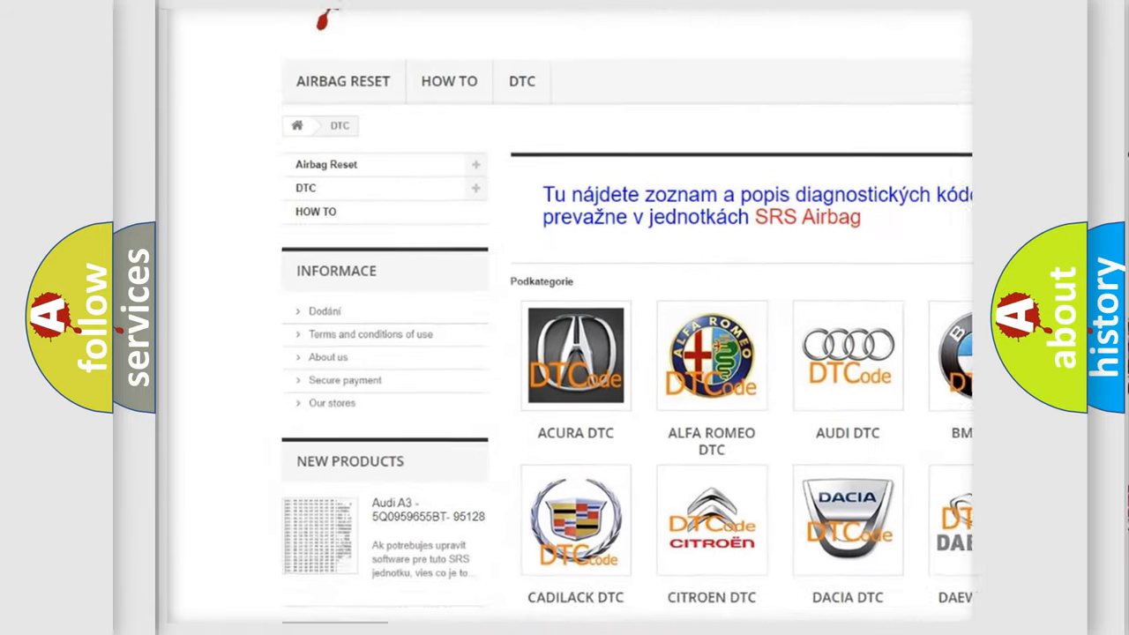
scroll(down, 3)
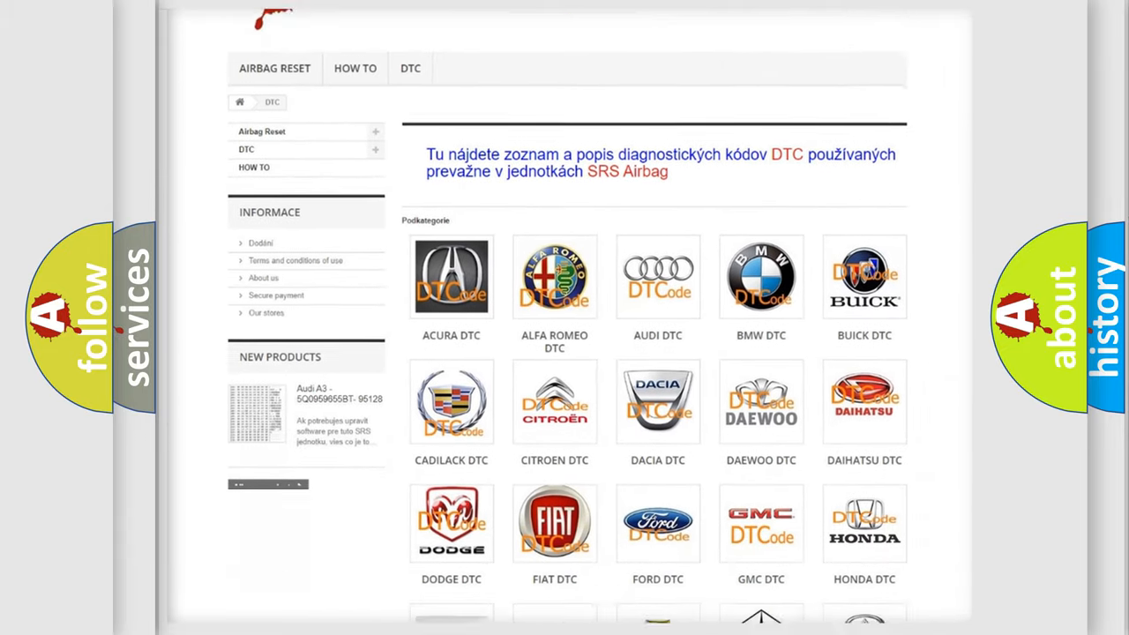
scroll(down, 3)
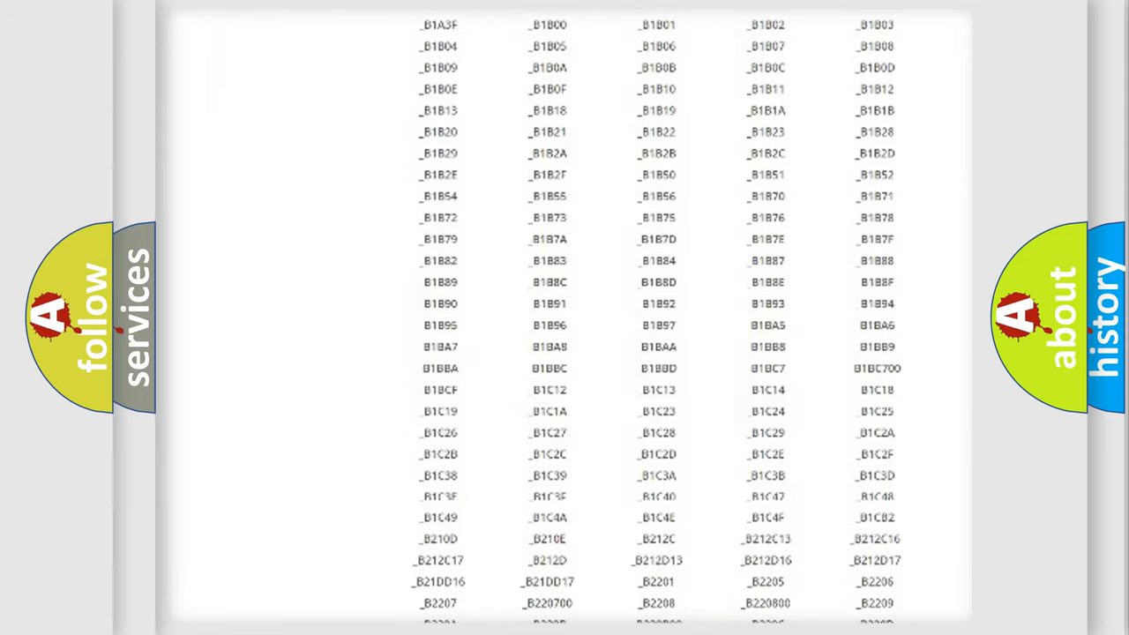
scroll(down, 3)
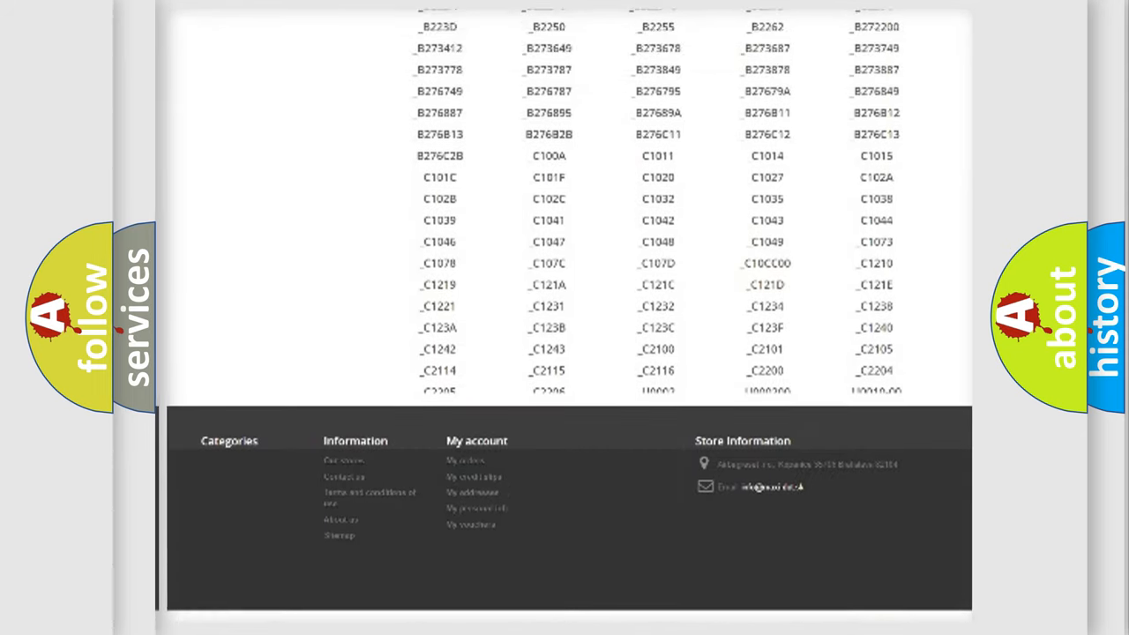
scroll(up, 3)
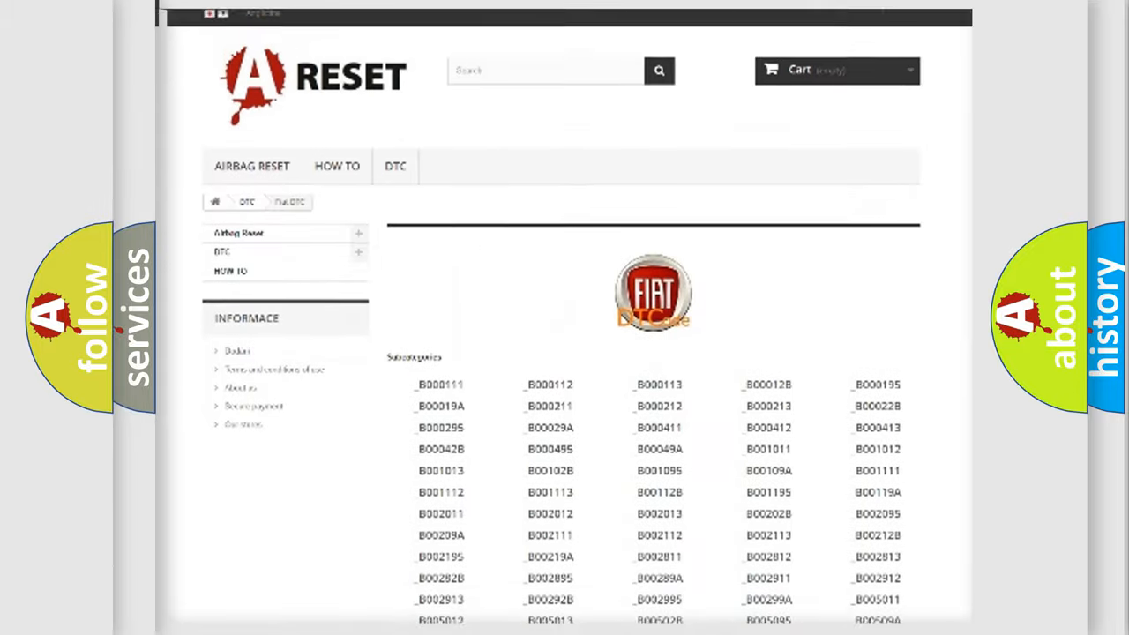
scroll(down, 3)
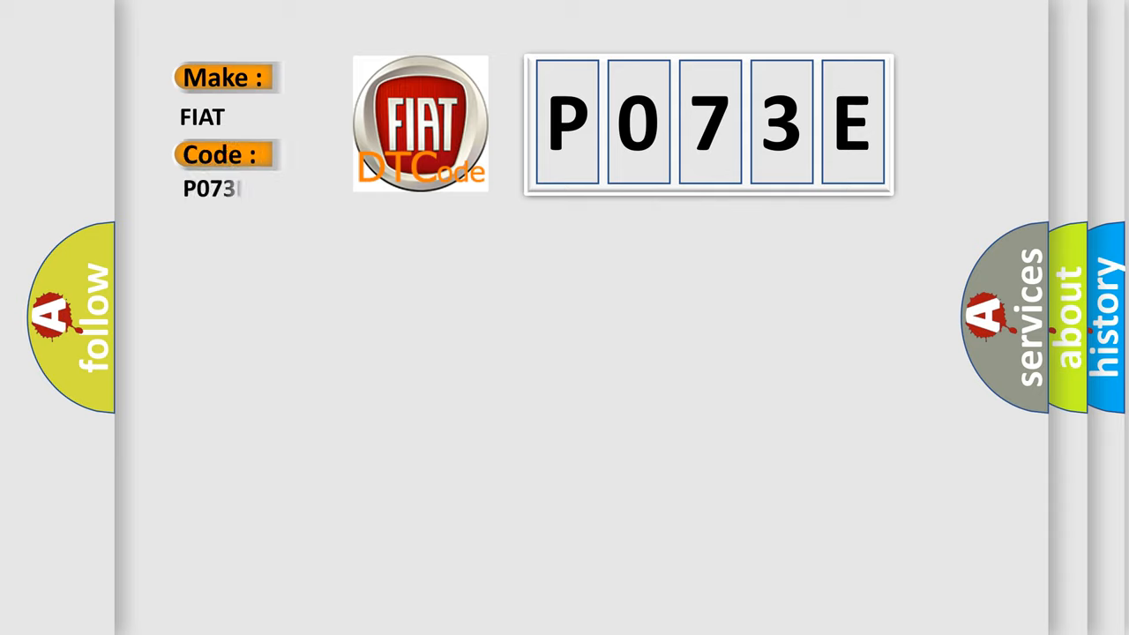
text(E)
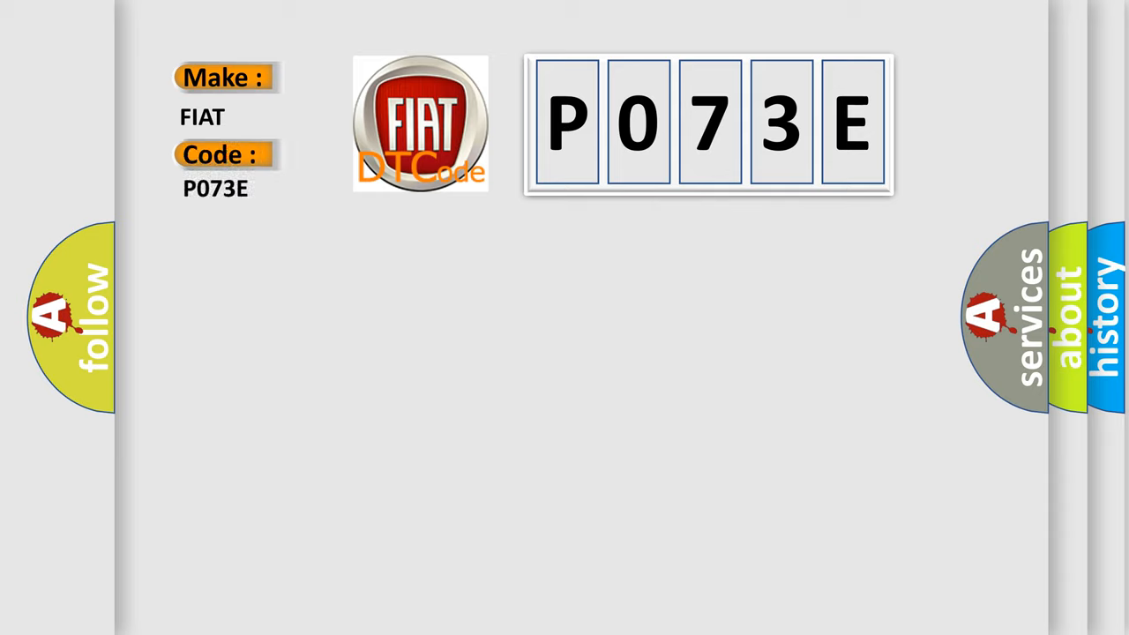